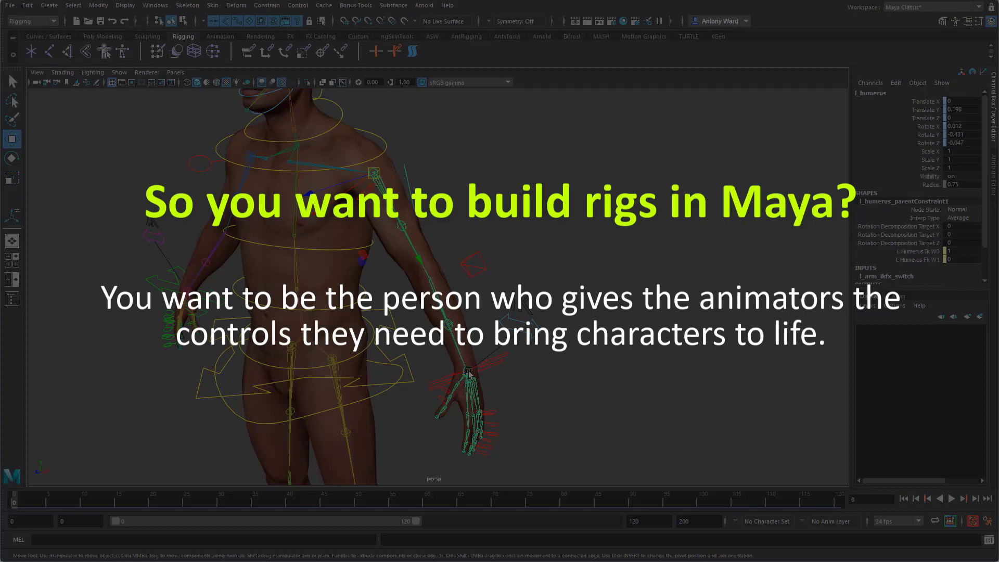
mouse_move(449, 350)
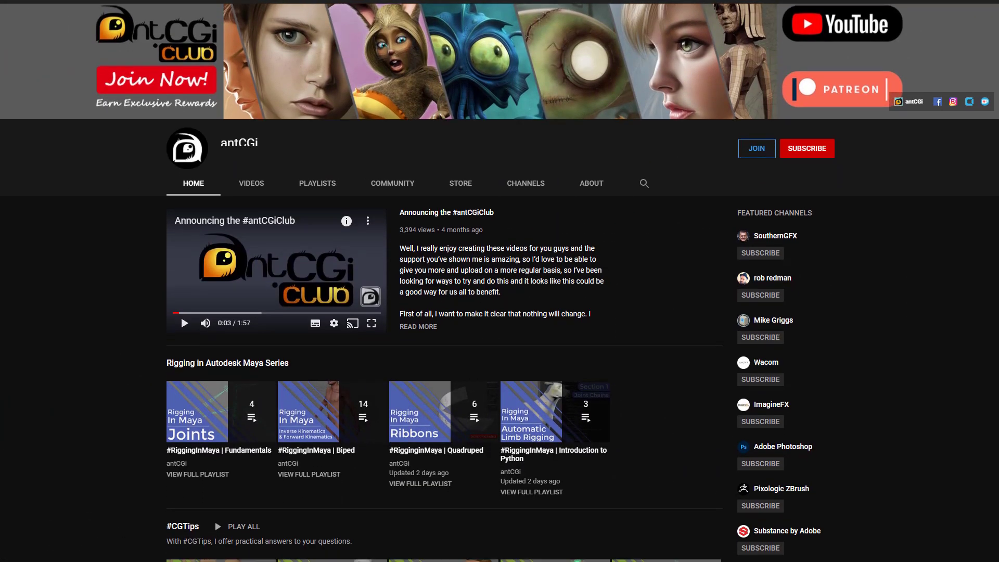
scroll("down", 3)
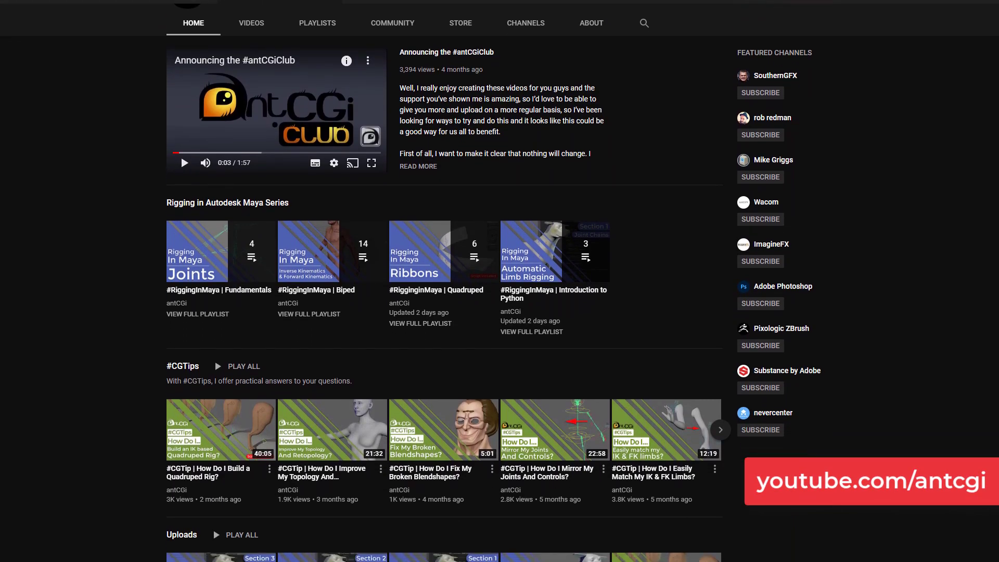
scroll("down", 3)
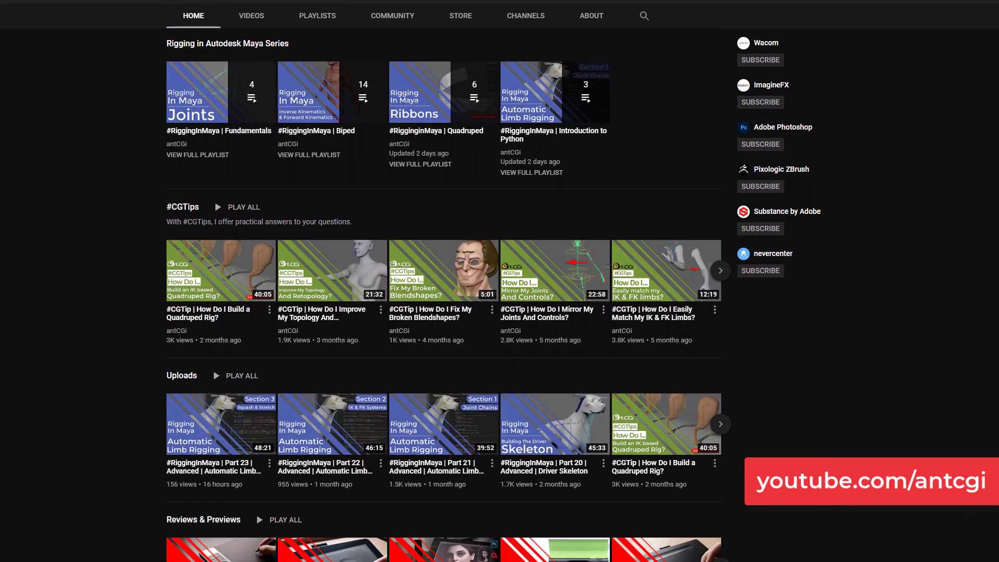
scroll("down", 3)
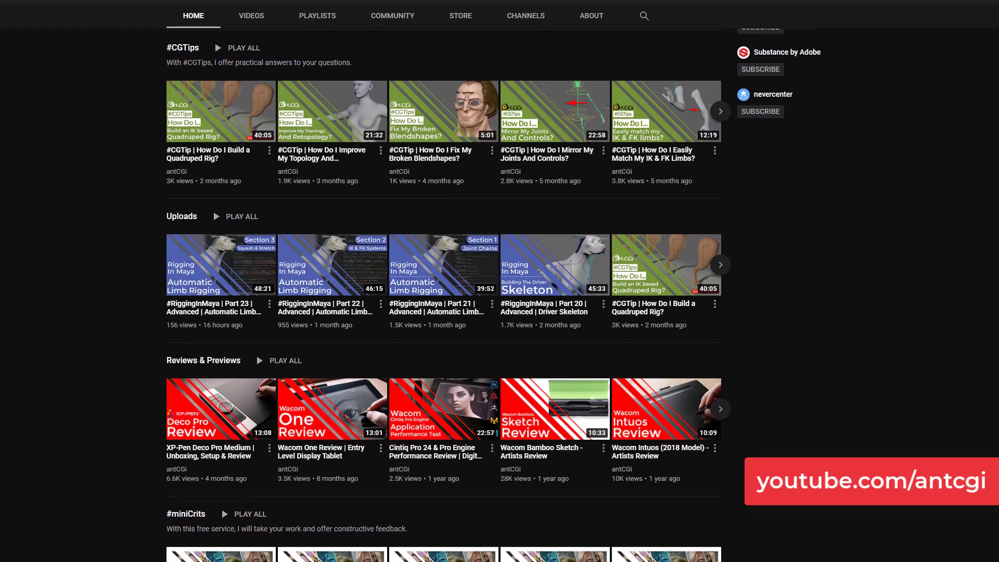
scroll("down", 3)
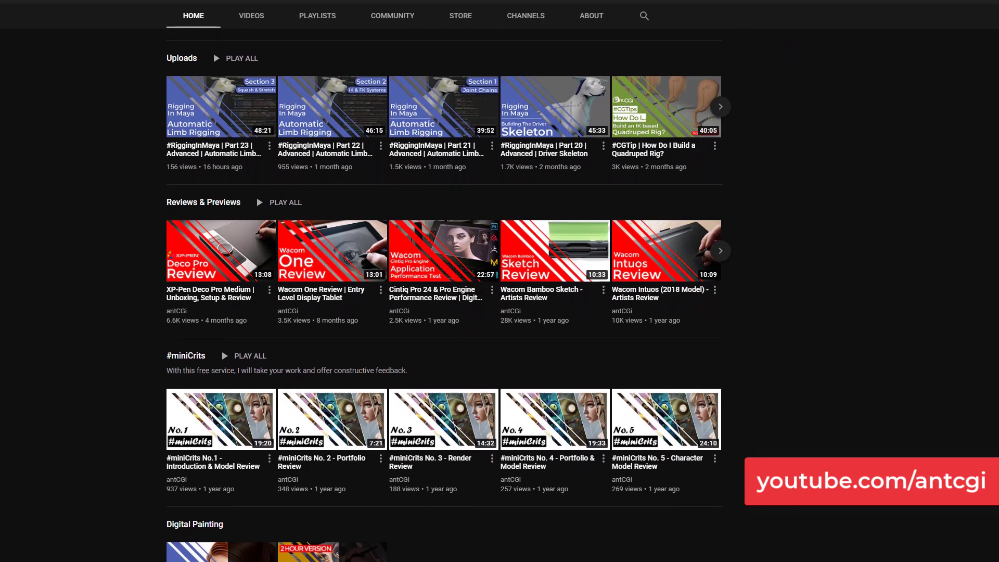
scroll("down", 3)
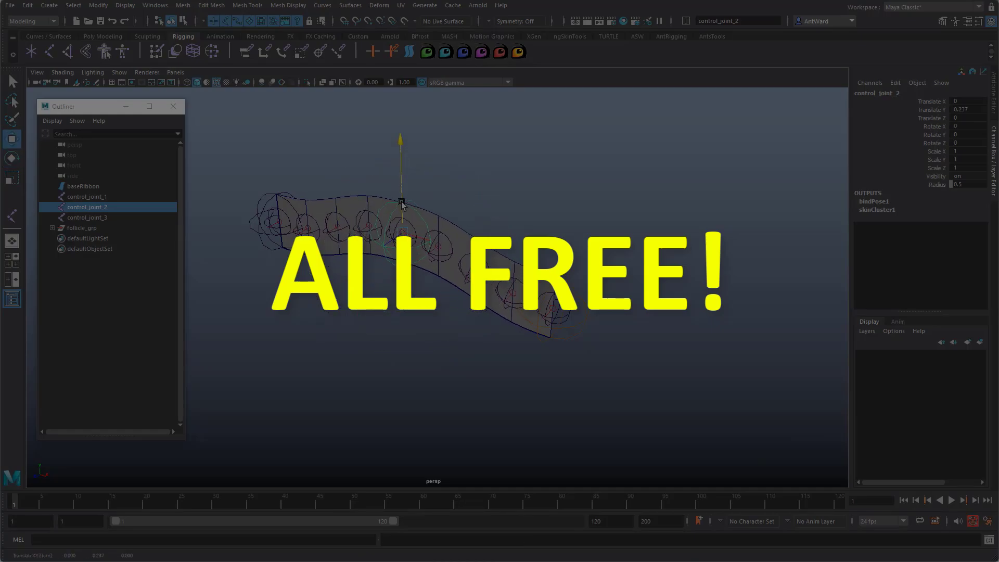
left_click(88, 217)
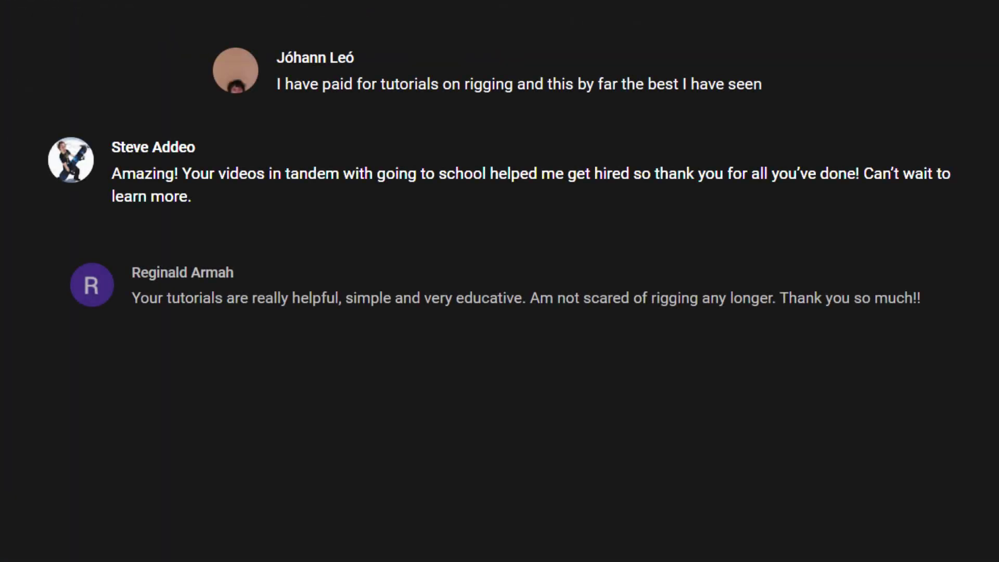
scroll("down", 3)
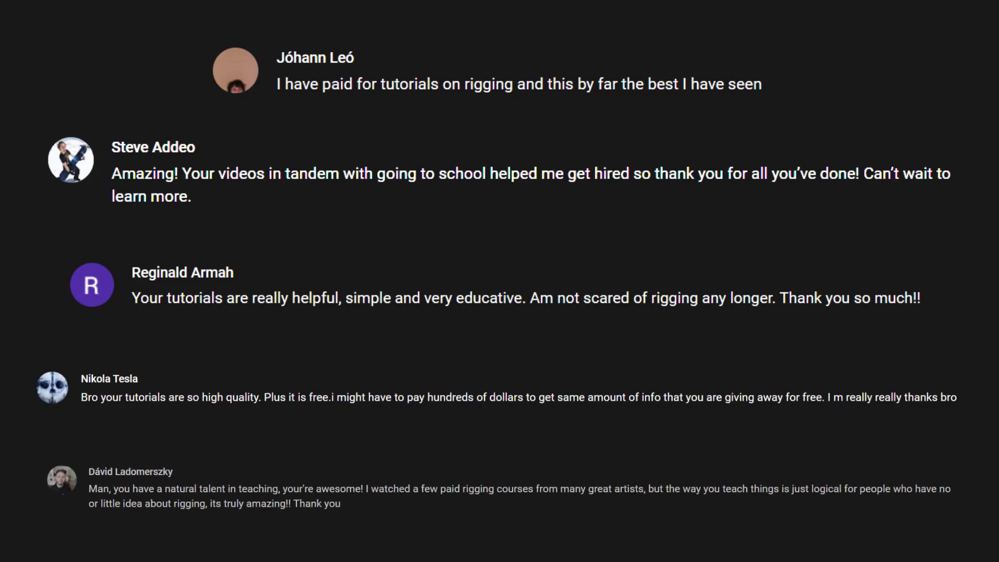